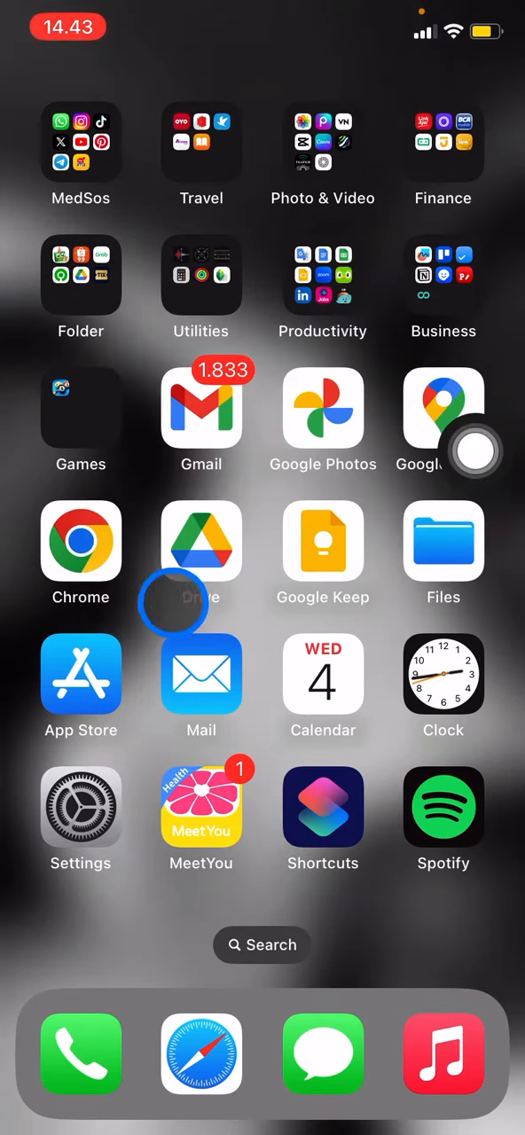
Launch Google Drive from the Home Screen
{"action": "left_click", "coordinate": [202, 540]}
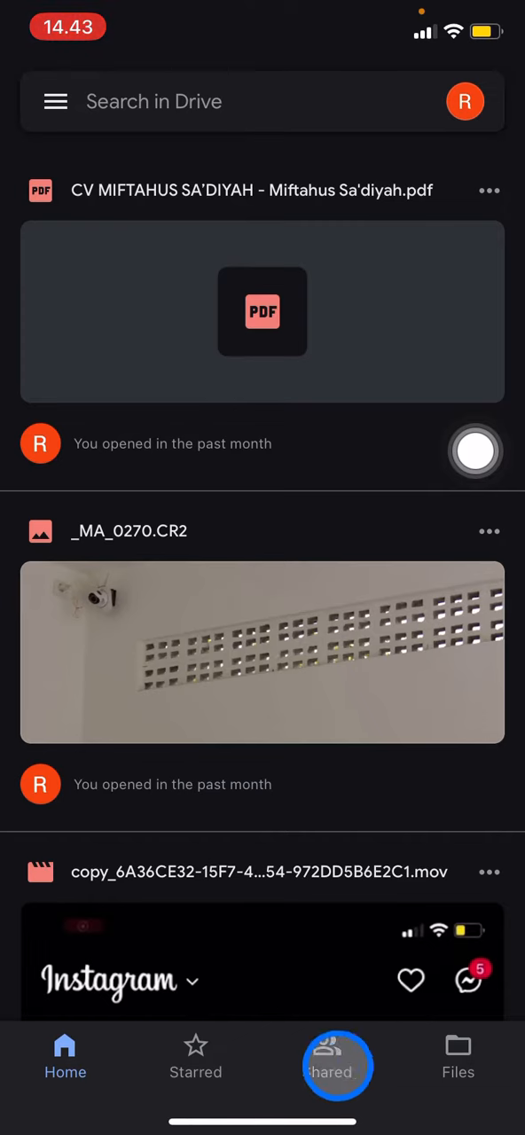
Go to Files, enter the Work folder and show actions for CV dan Portofolio.pdf
{"action": "left_click", "coordinate": [457, 1060]}
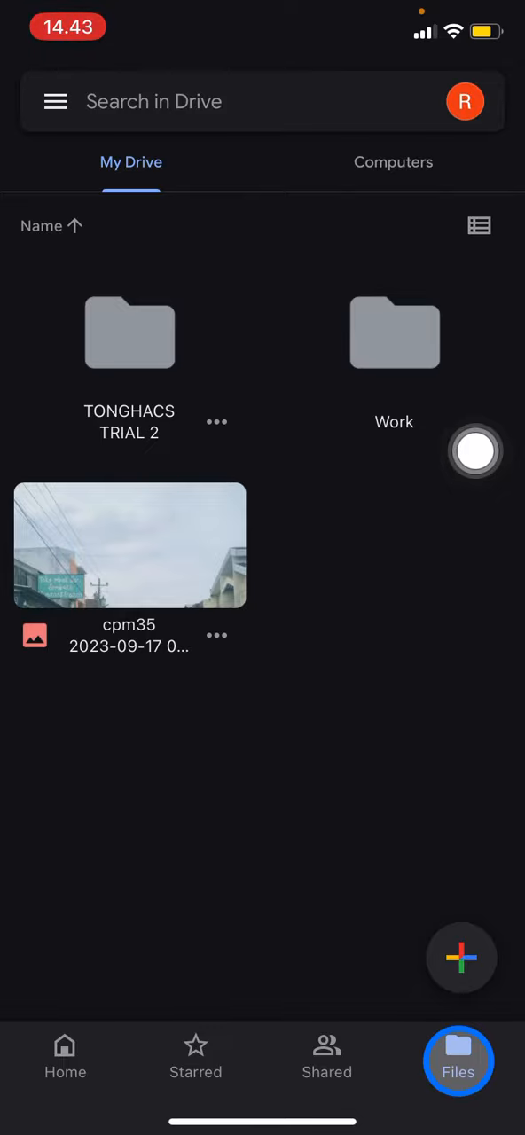
{"action": "left_click", "coordinate": [393, 334]}
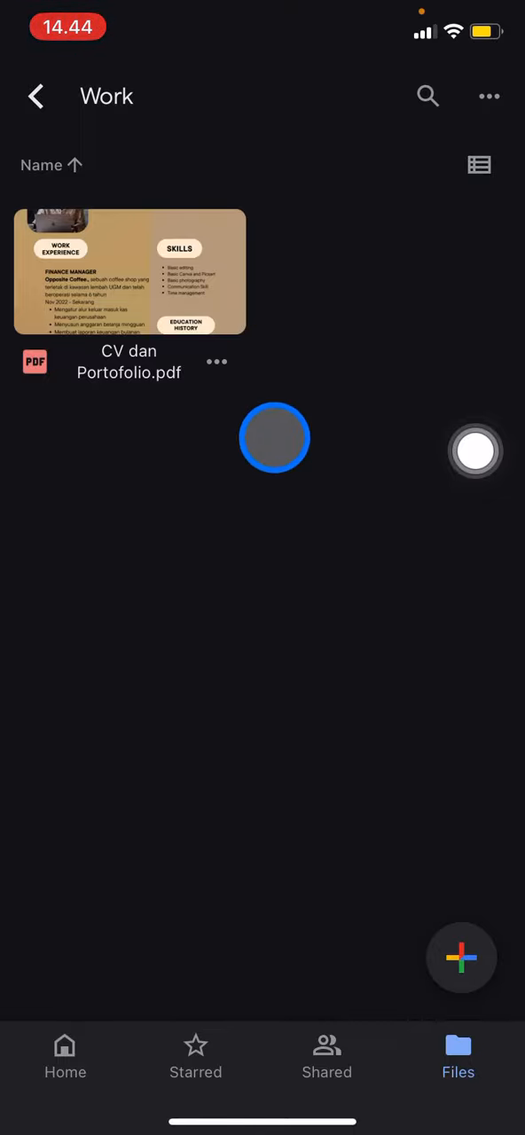
{"action": "left_click", "coordinate": [216, 362]}
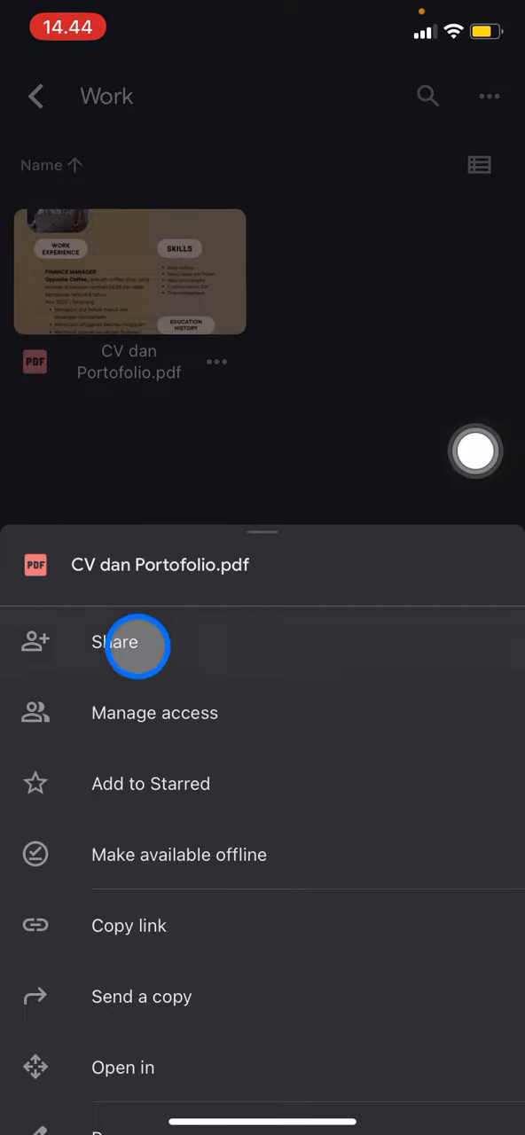
From Share, reach the Manage access page for CV dan Portofolio.pdf
{"action": "left_click", "coordinate": [116, 641]}
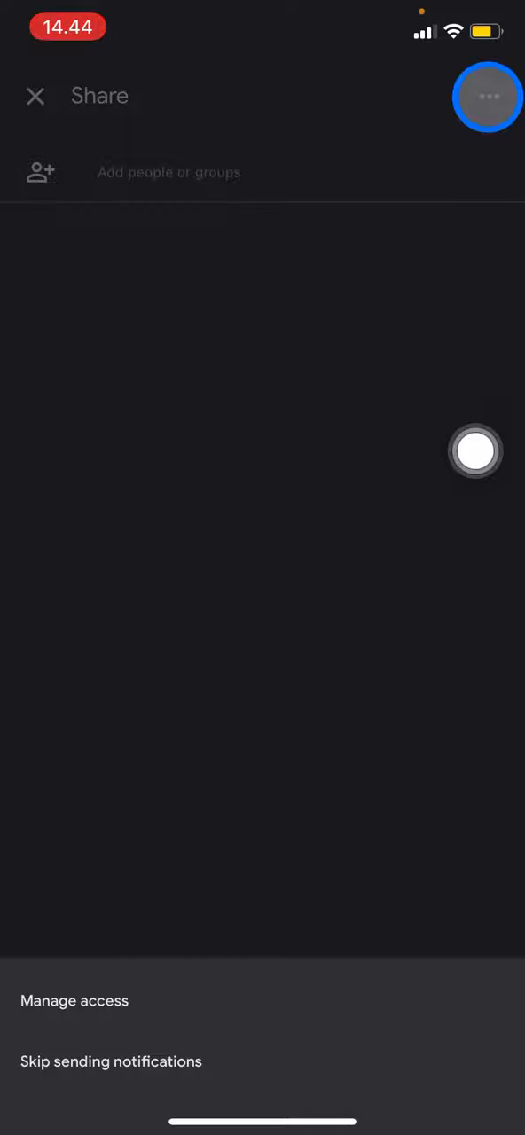
{"action": "left_click", "coordinate": [74, 1000]}
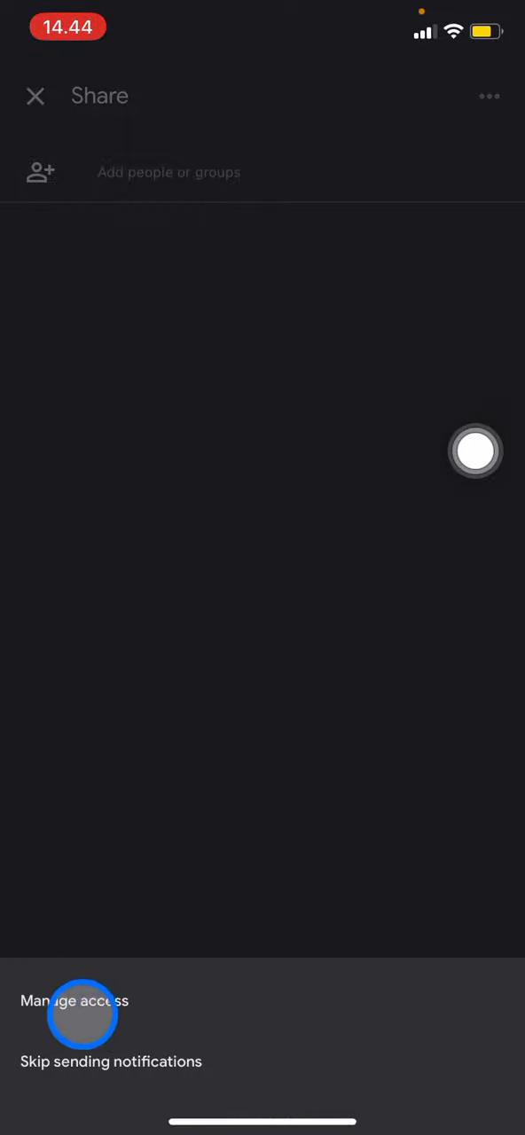
{"action": "left_click", "coordinate": [75, 1000]}
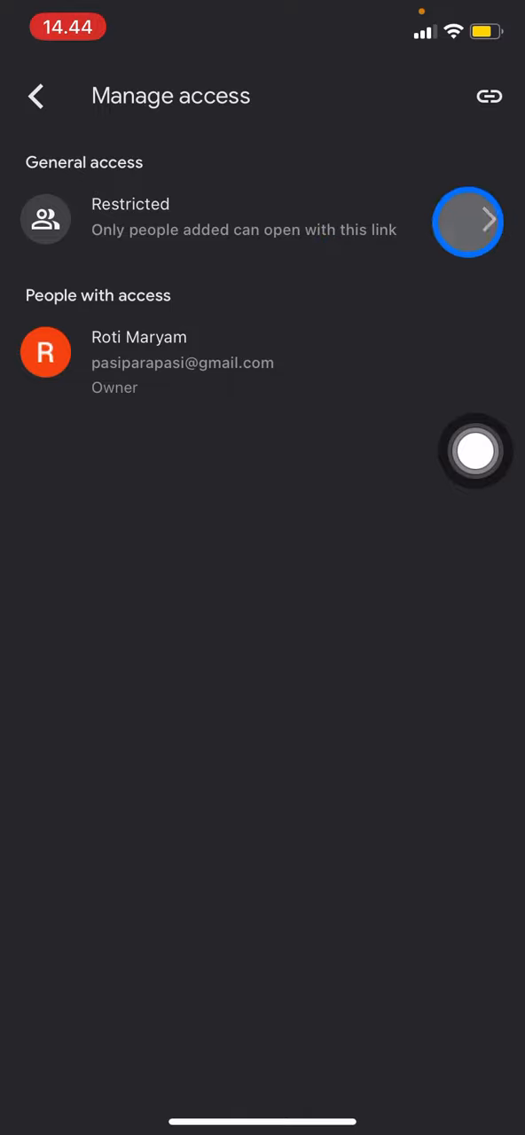
Set general access to Anyone with the link and keep the Viewer role
{"action": "left_click", "coordinate": [468, 222]}
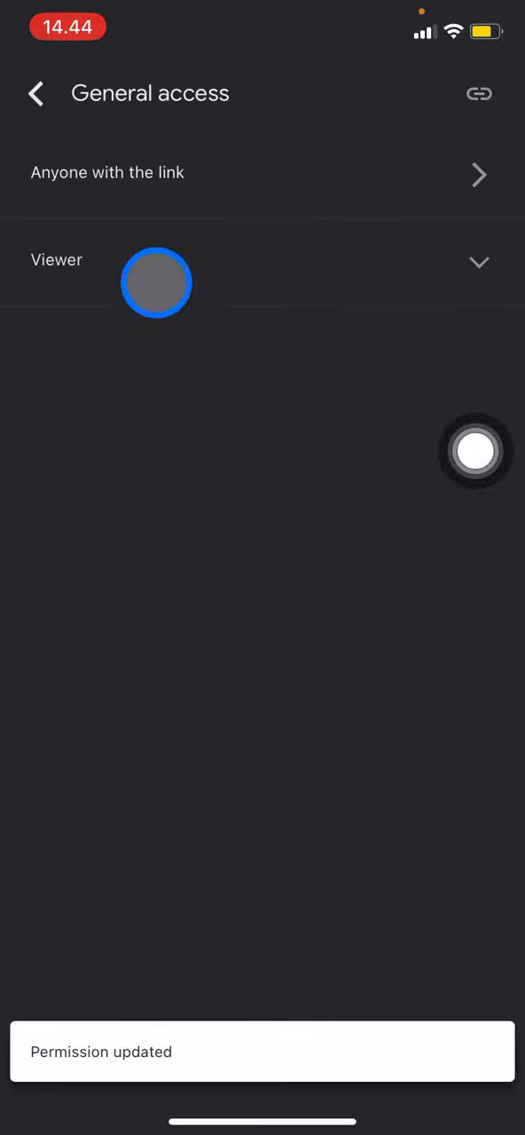
{"action": "left_click", "coordinate": [479, 263]}
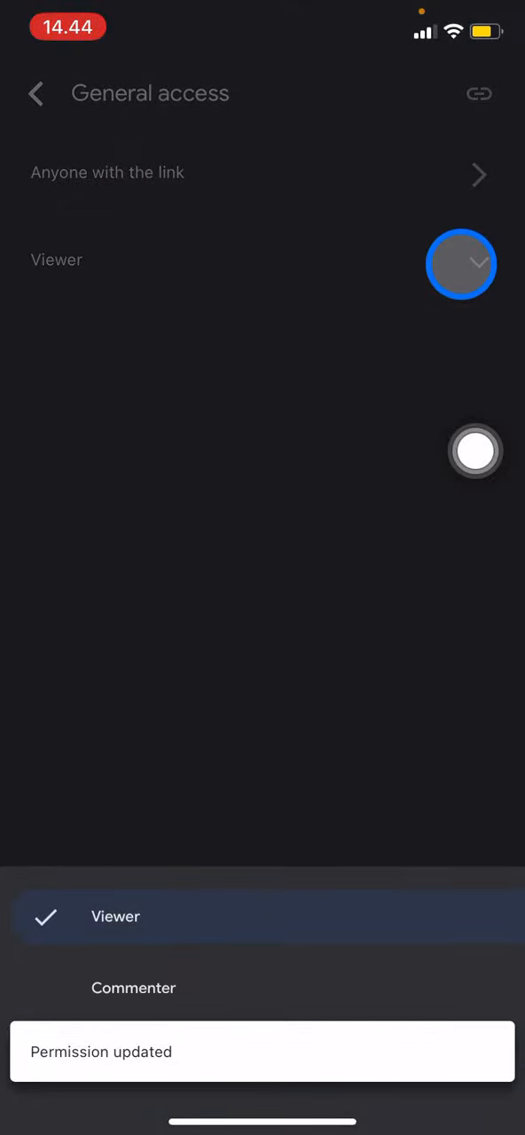
{"action": "left_click", "coordinate": [115, 918]}
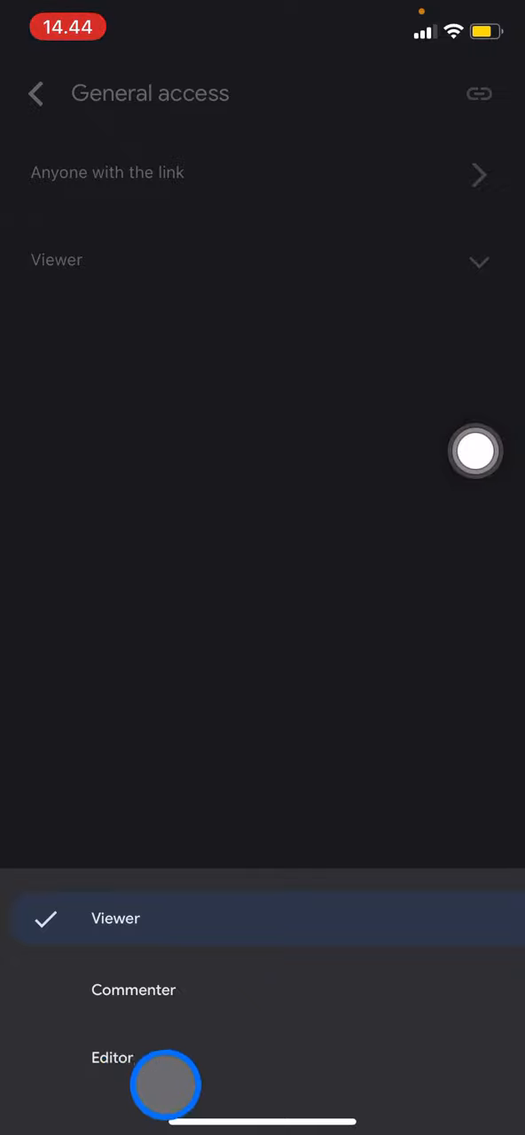
{"action": "mouse_move", "coordinate": [50, 1068]}
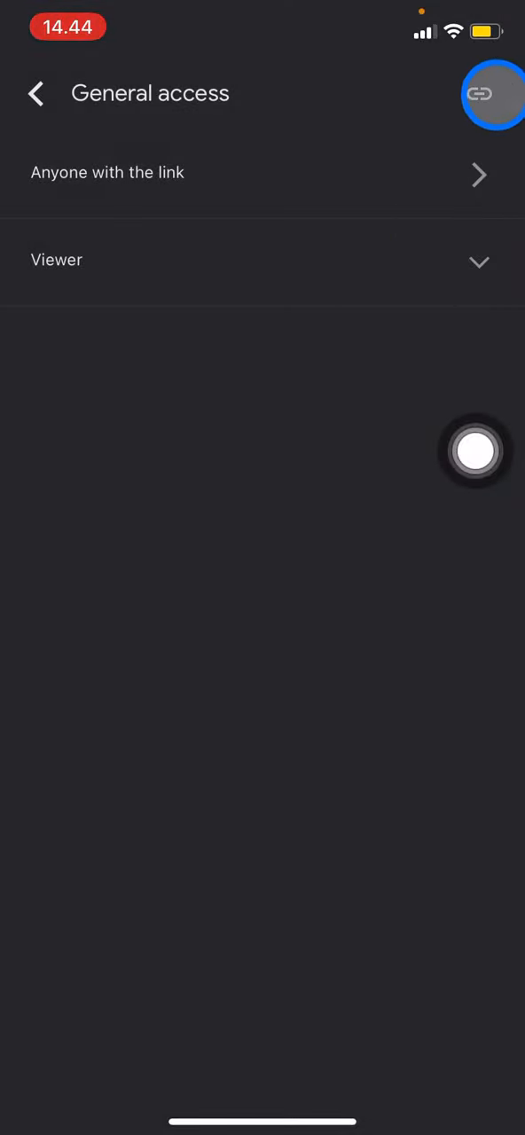
Copy the CV PDF's share link and back out to the My Drive list
{"action": "left_click", "coordinate": [479, 92]}
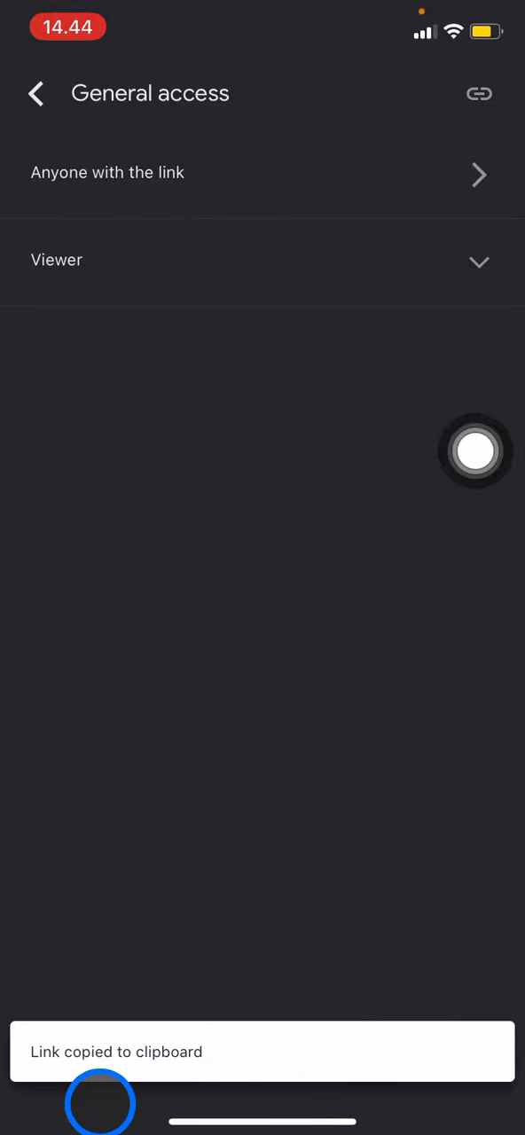
{"action": "left_click", "coordinate": [36, 94]}
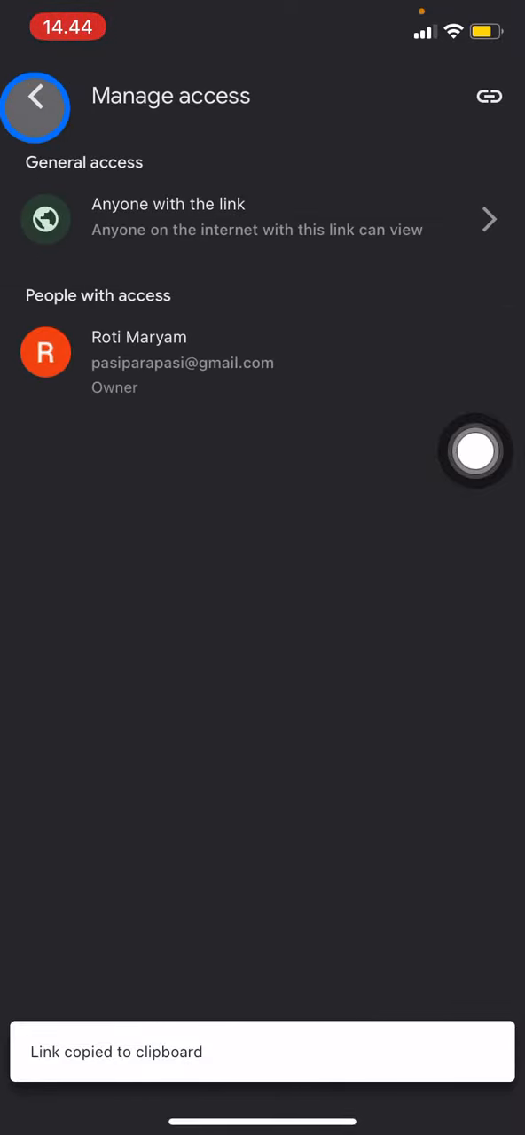
{"action": "left_click", "coordinate": [35, 95]}
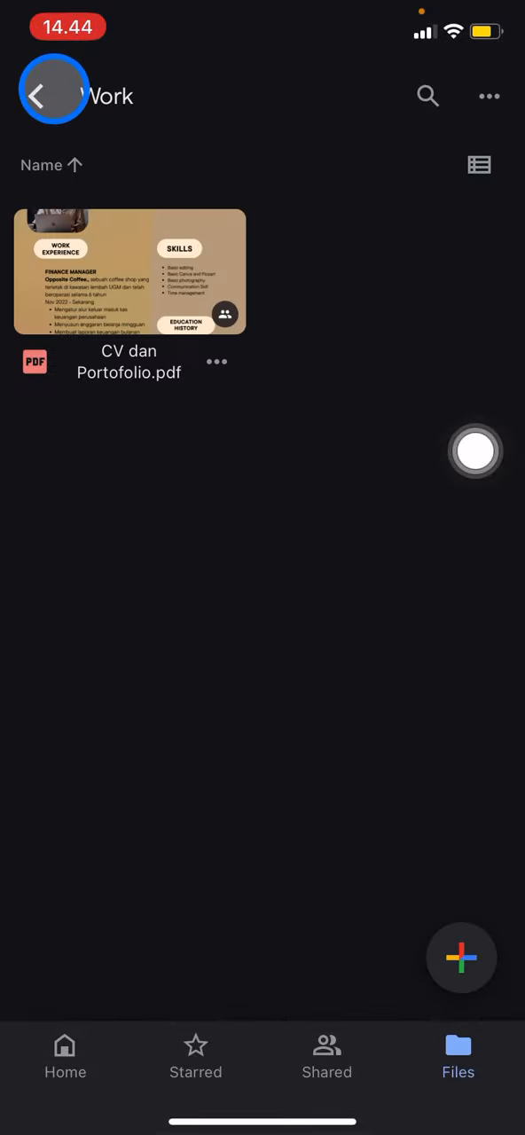
{"action": "left_click", "coordinate": [44, 95]}
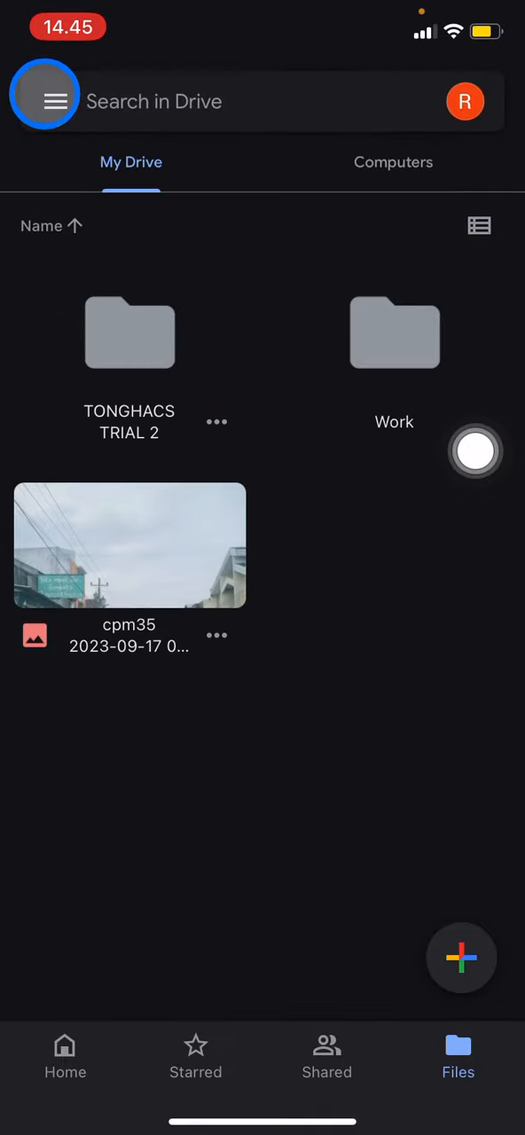